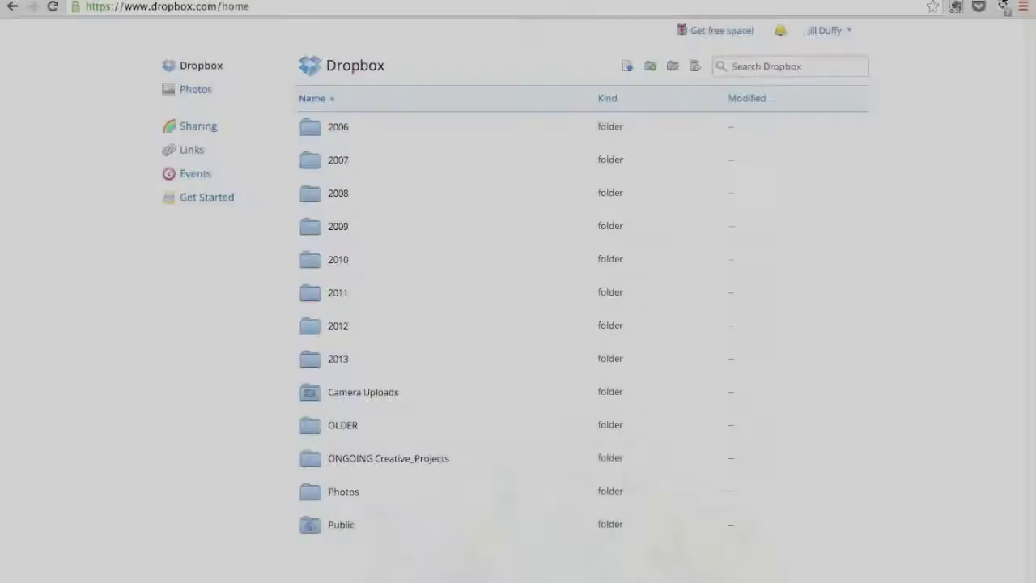
mouse_move(324, 152)
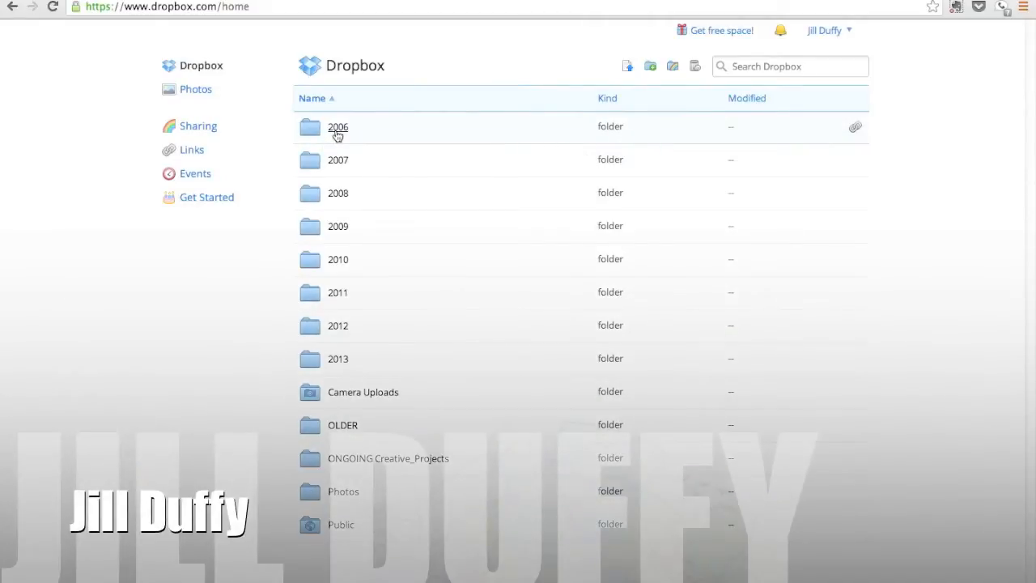
mouse_move(336, 153)
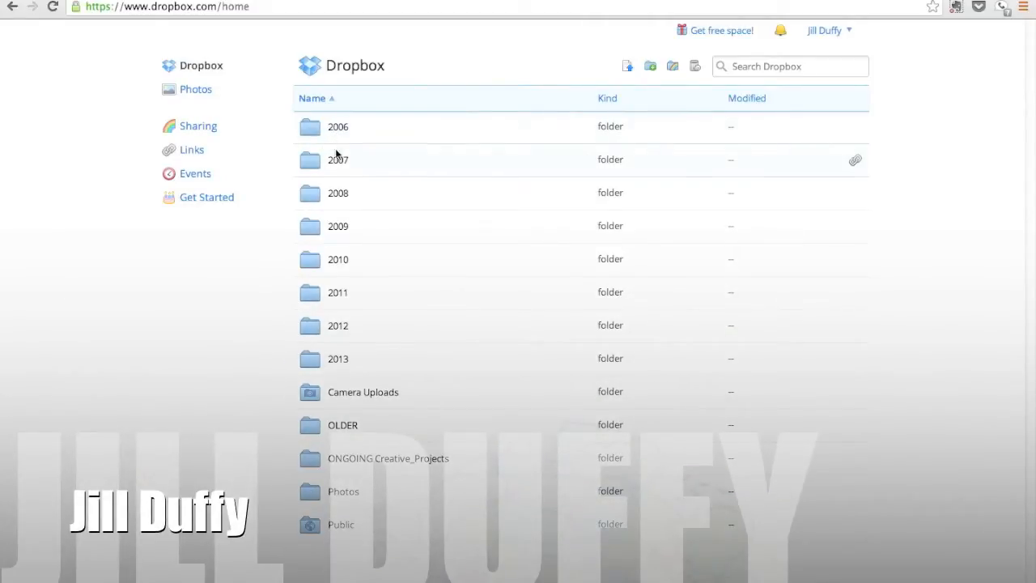
mouse_move(343, 365)
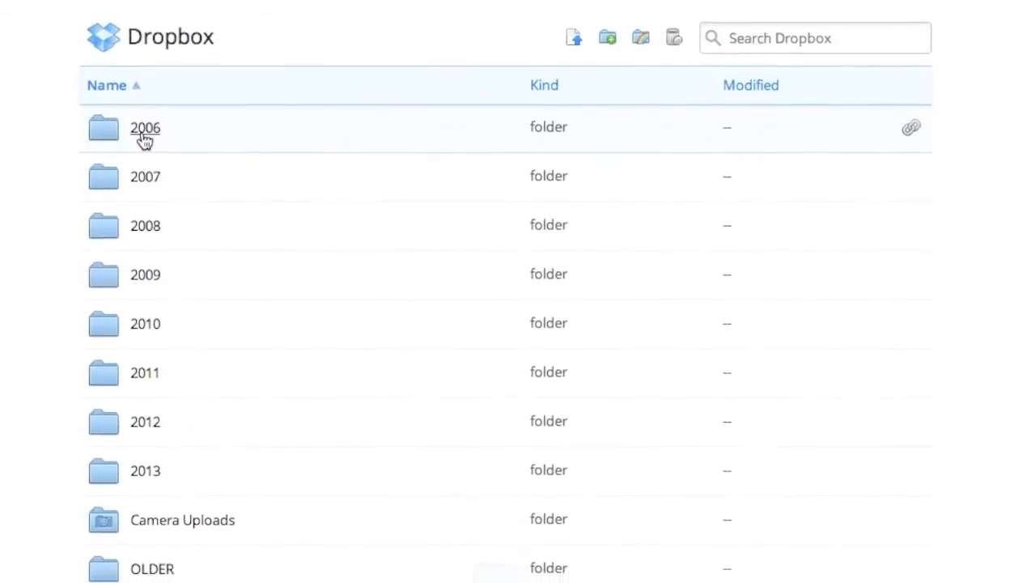
Reach the iTunes Media folder location picker from Preferences > Advanced and browse its sidebar.
scroll(down, 3)
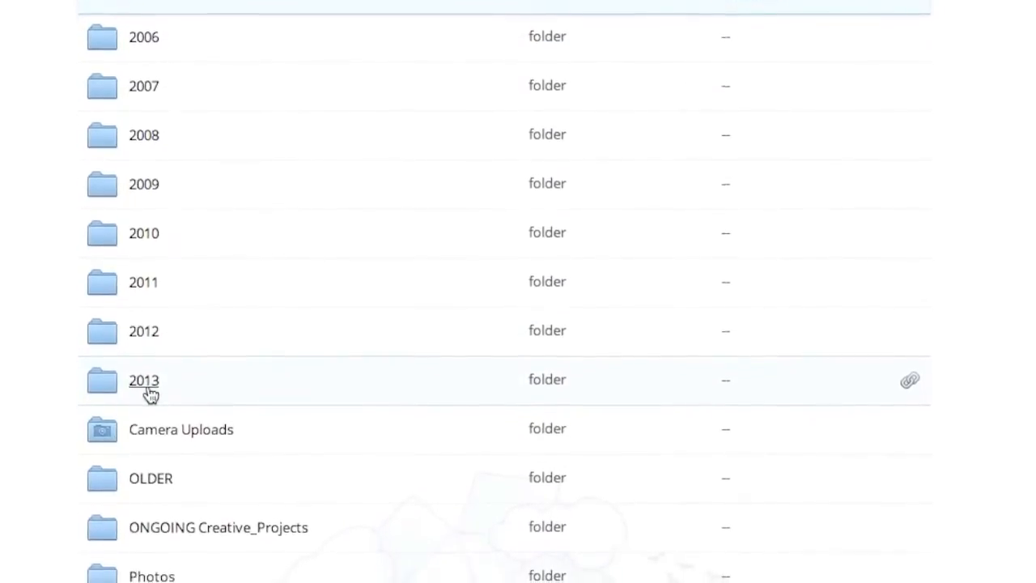
scroll(down, 3)
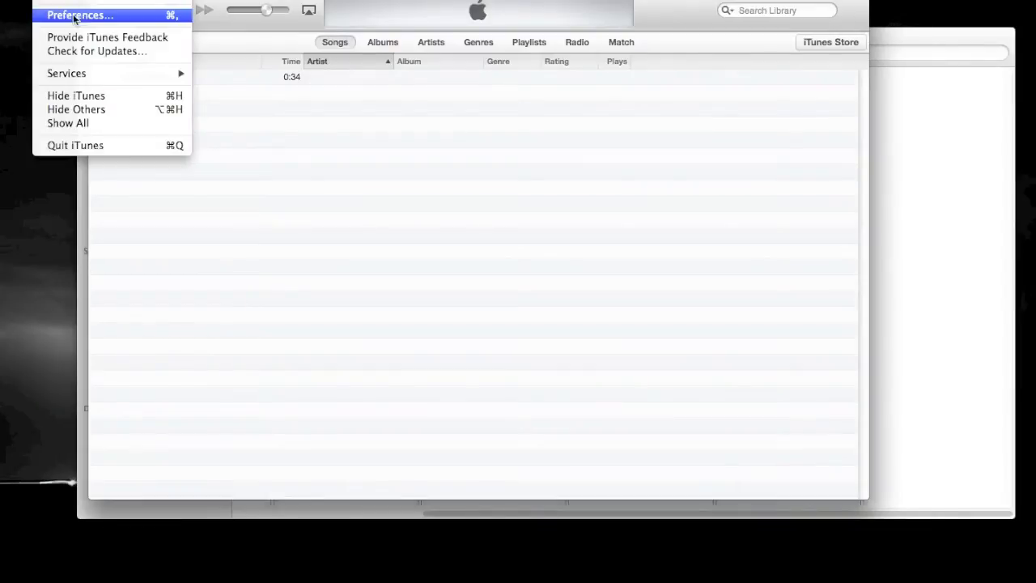
click(78, 15)
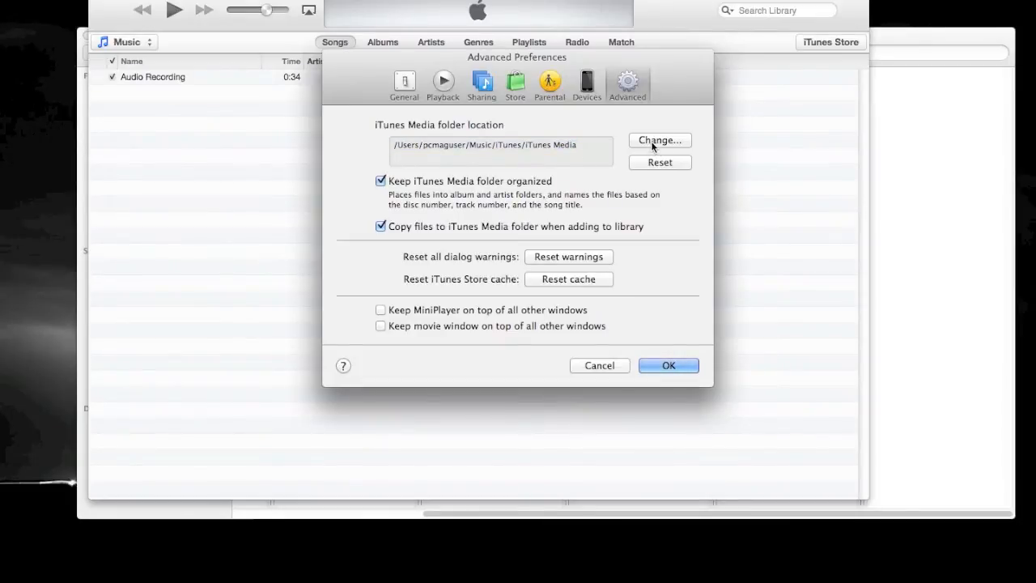
click(658, 139)
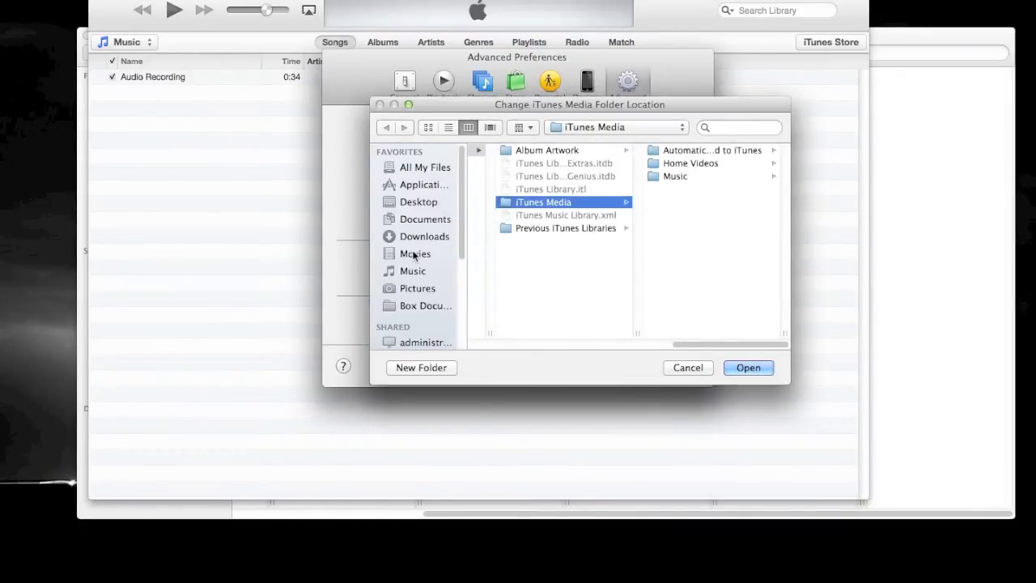
mouse_move(418, 300)
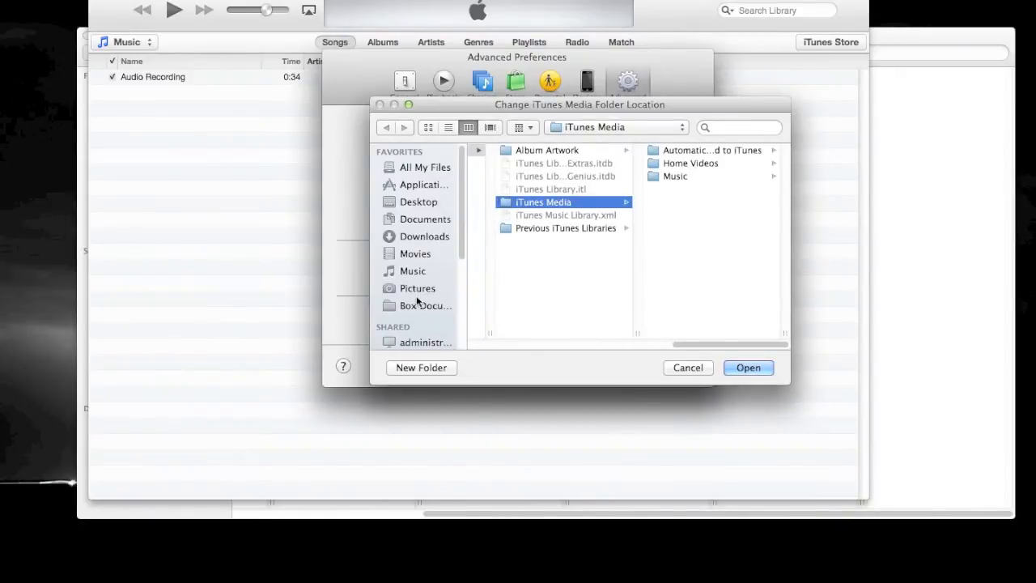
scroll(down, 3)
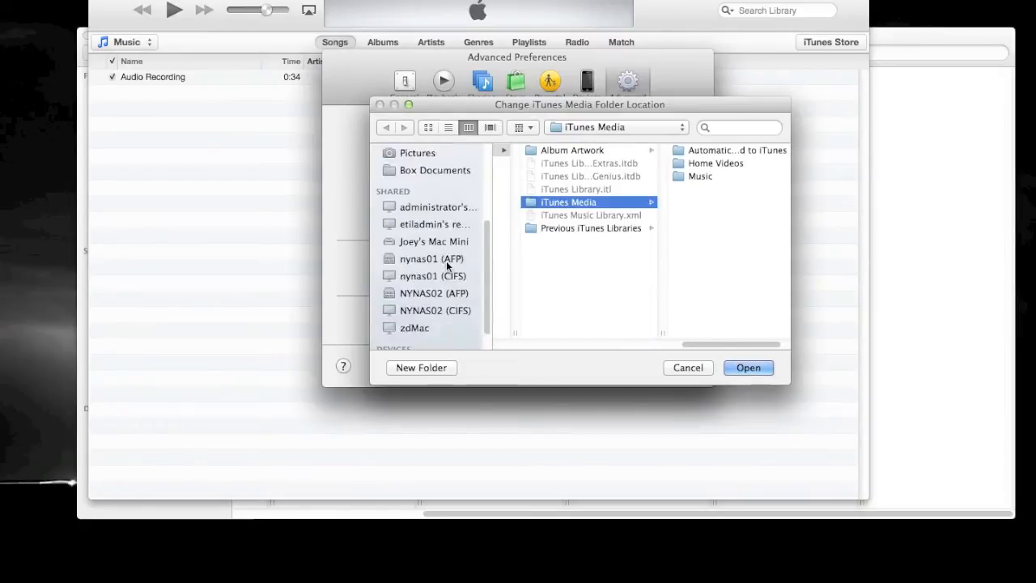
scroll(down, 3)
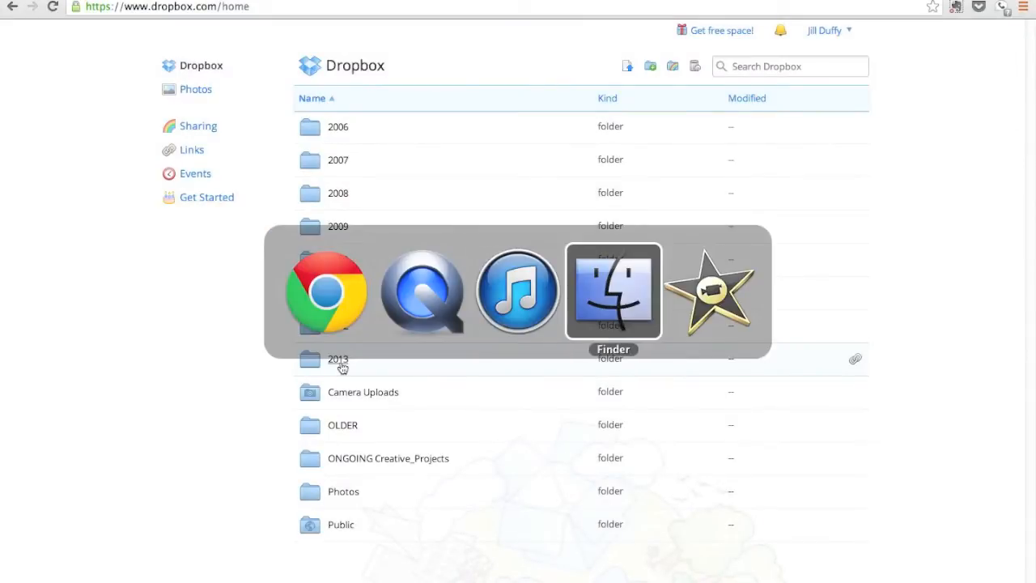
Bring Finder forward showing the local 2013 folder with 2013 Photos and 2013 Receipts.
click(612, 292)
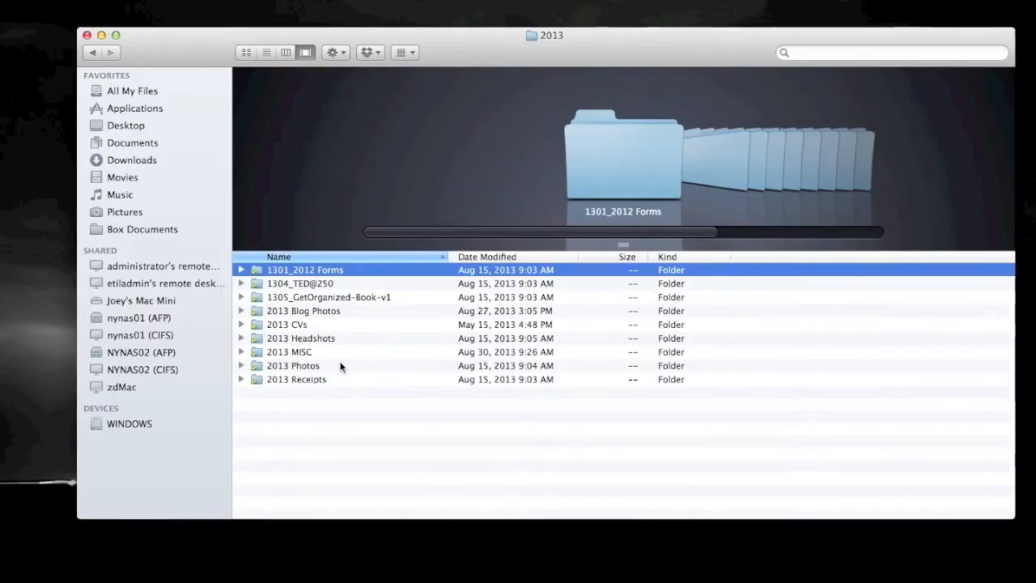
mouse_move(330, 282)
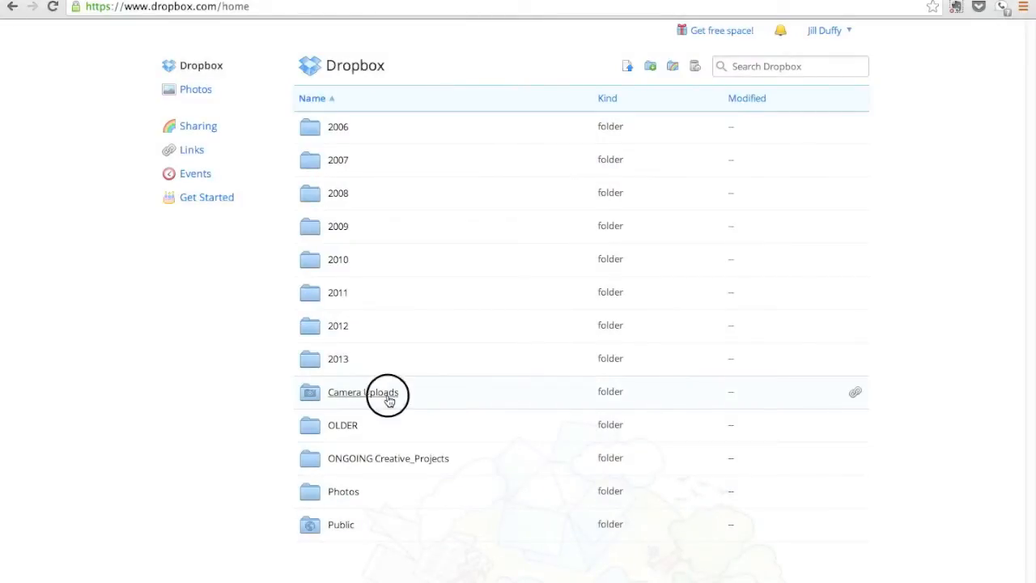
Enter the Camera Uploads folder to list its dated 2012-2013 JPG photos.
click(362, 392)
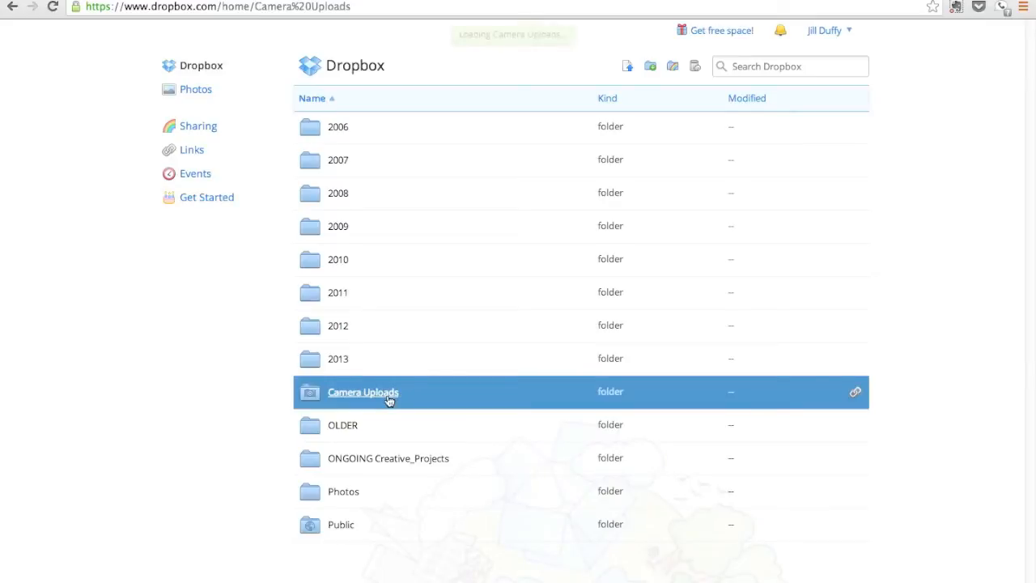
double_click(362, 392)
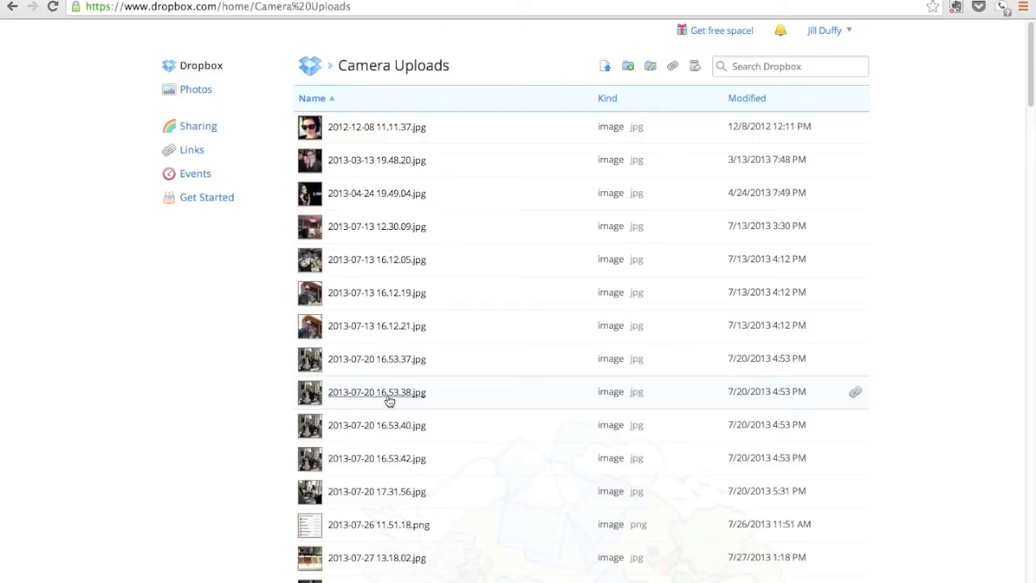
mouse_move(388, 382)
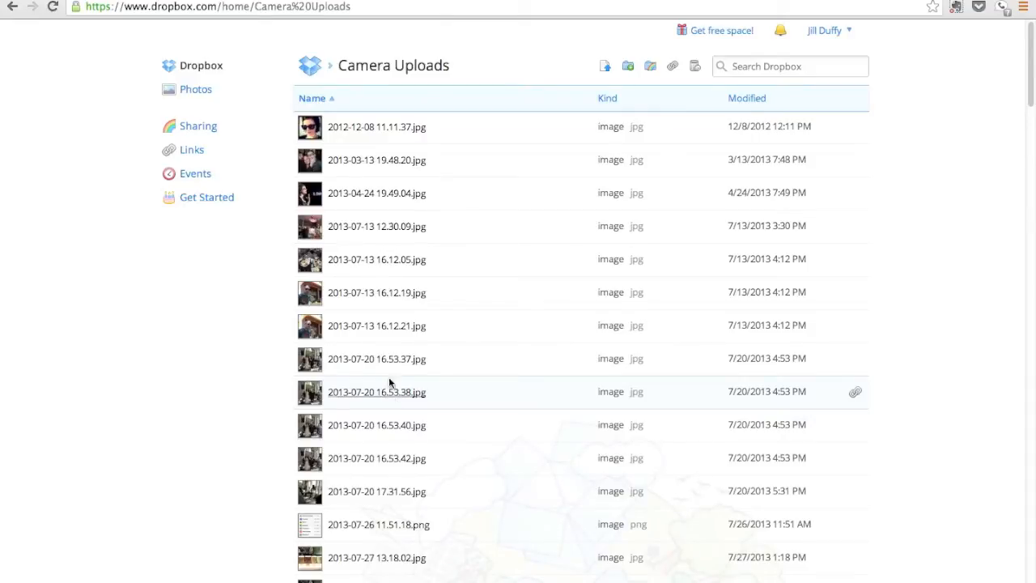
mouse_move(401, 160)
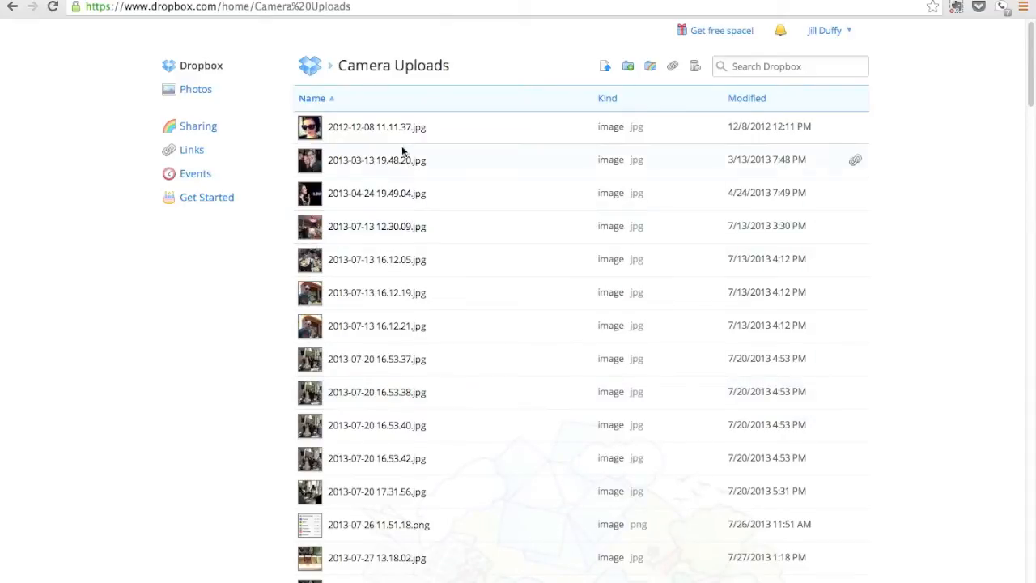
mouse_move(854, 165)
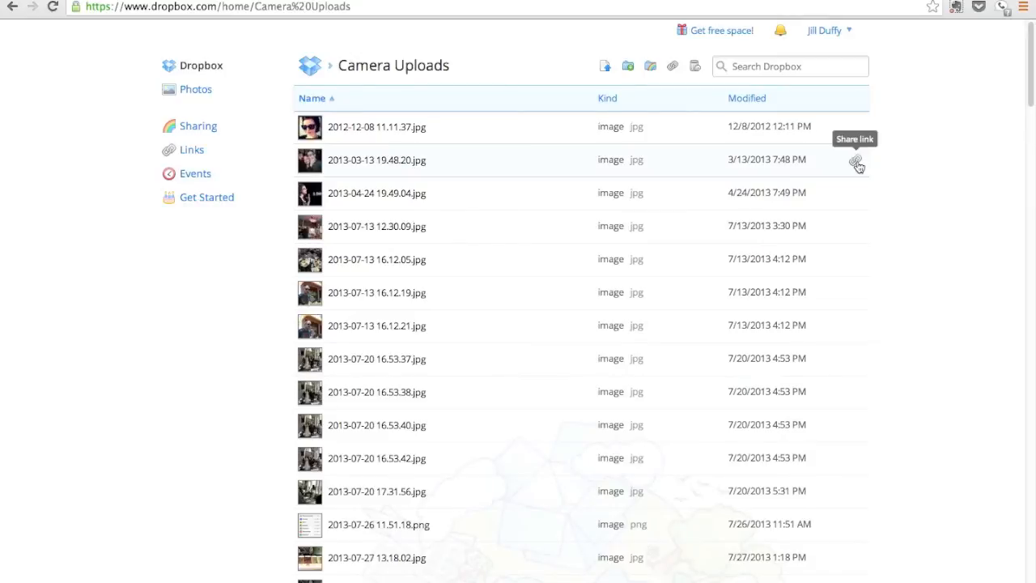
Create a share link for 2013-03-13 19.48.20.jpg, then return to the Camera Uploads list.
click(858, 163)
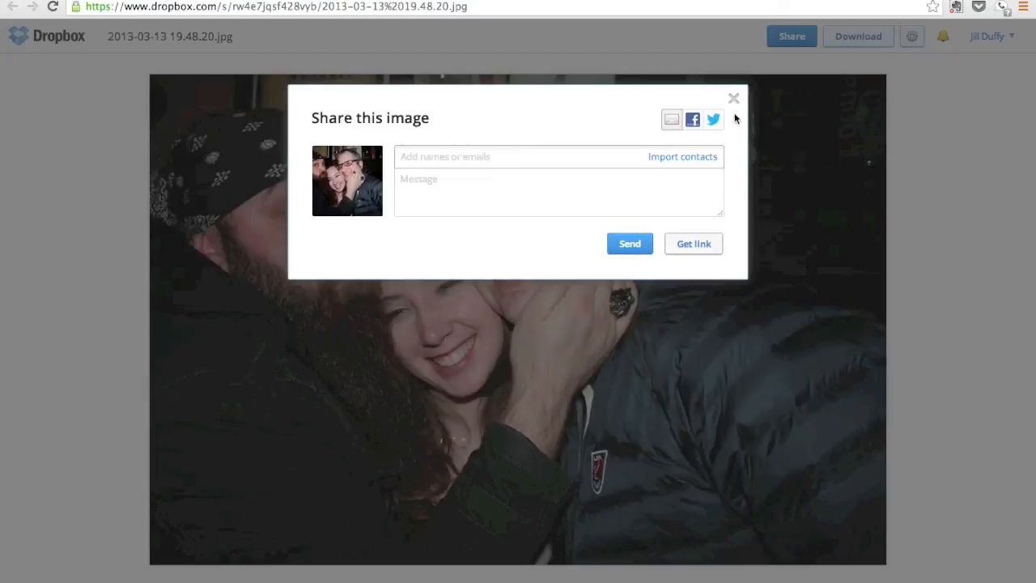
click(733, 98)
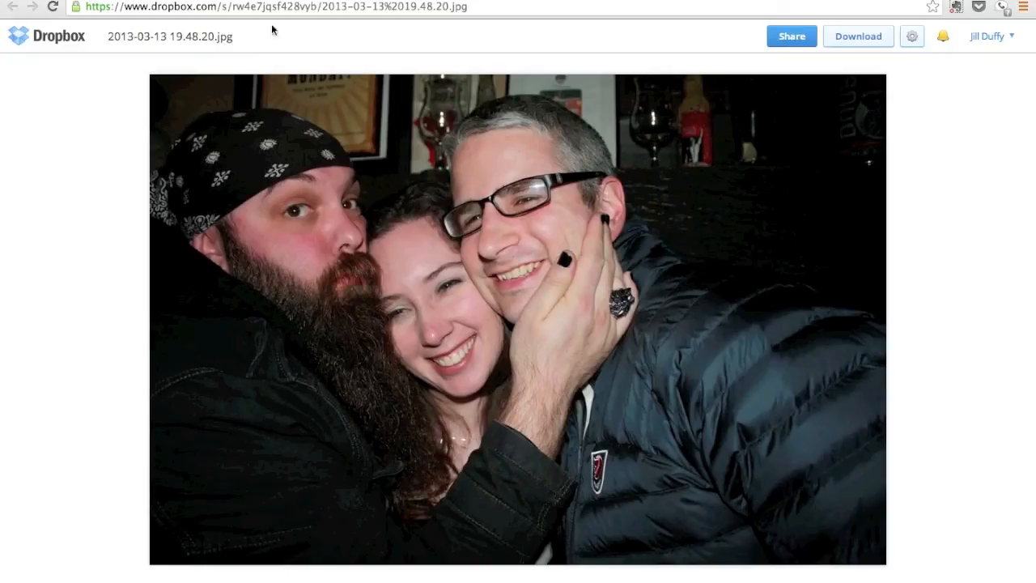
click(13, 6)
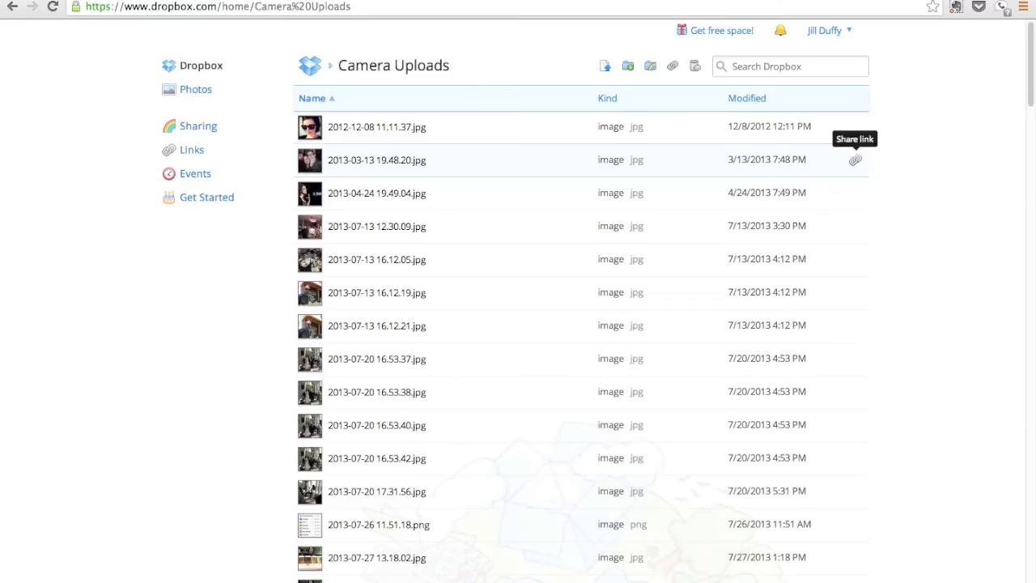